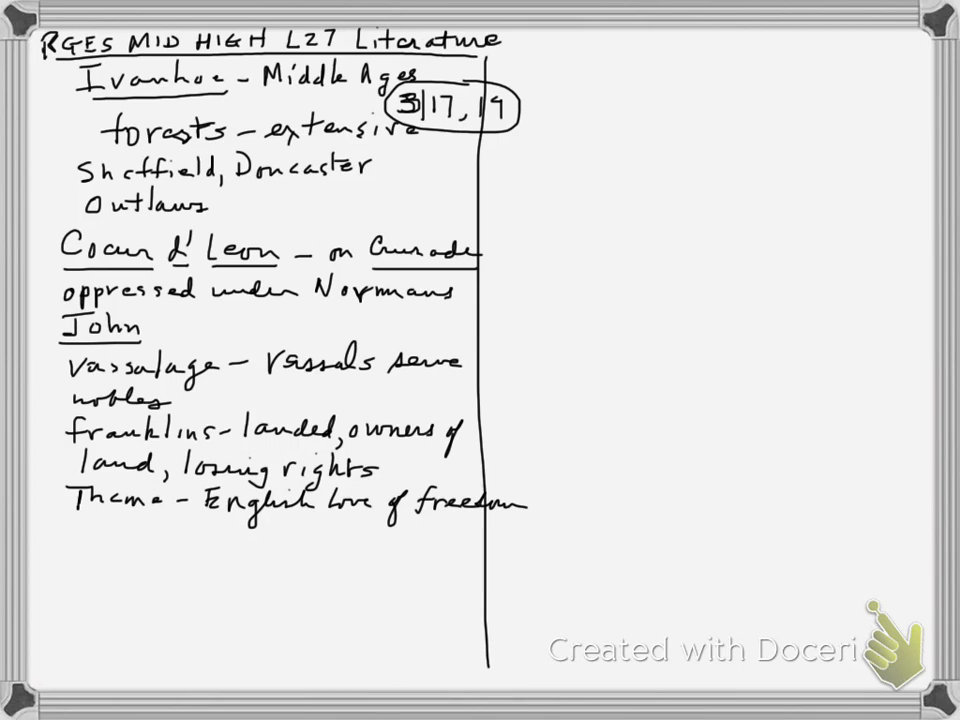
{"action": "type", "text": "William the Conqueror brought in tyranny. - 1066 A.D."}
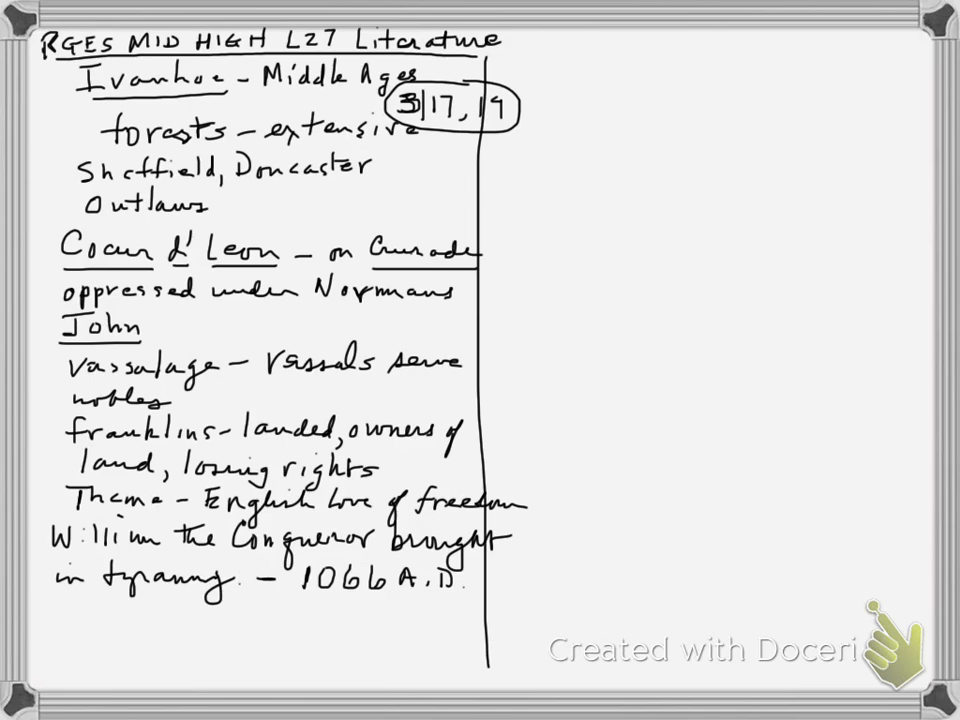